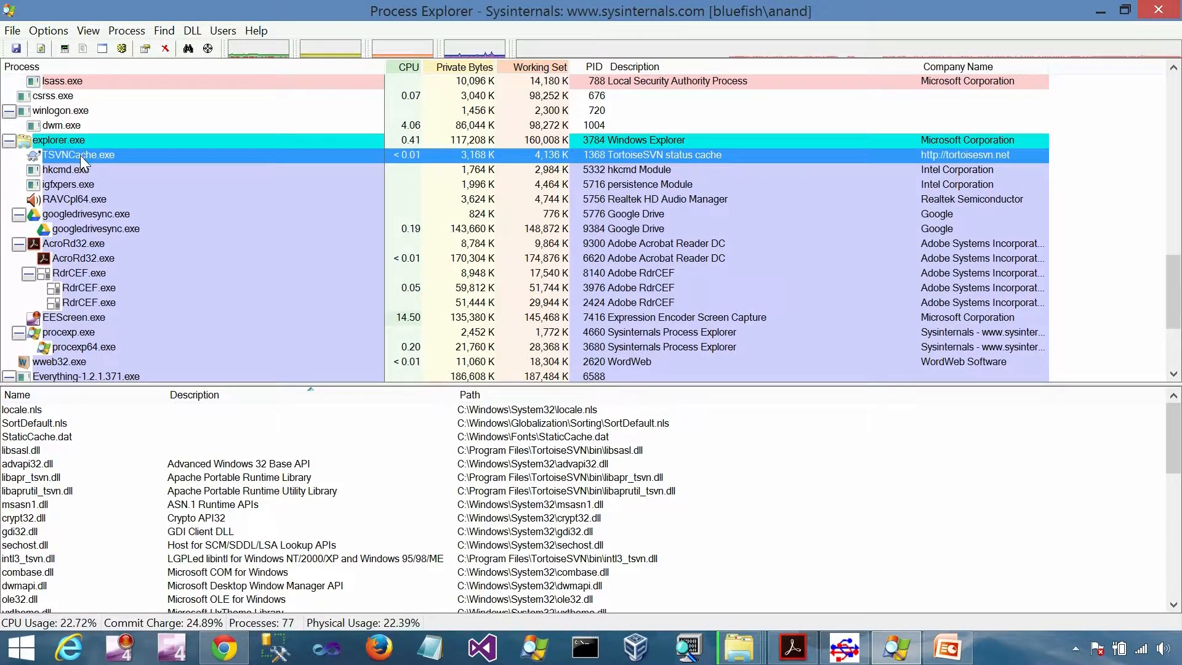
{"action": "mouse_move", "coordinate": [297, 378]}
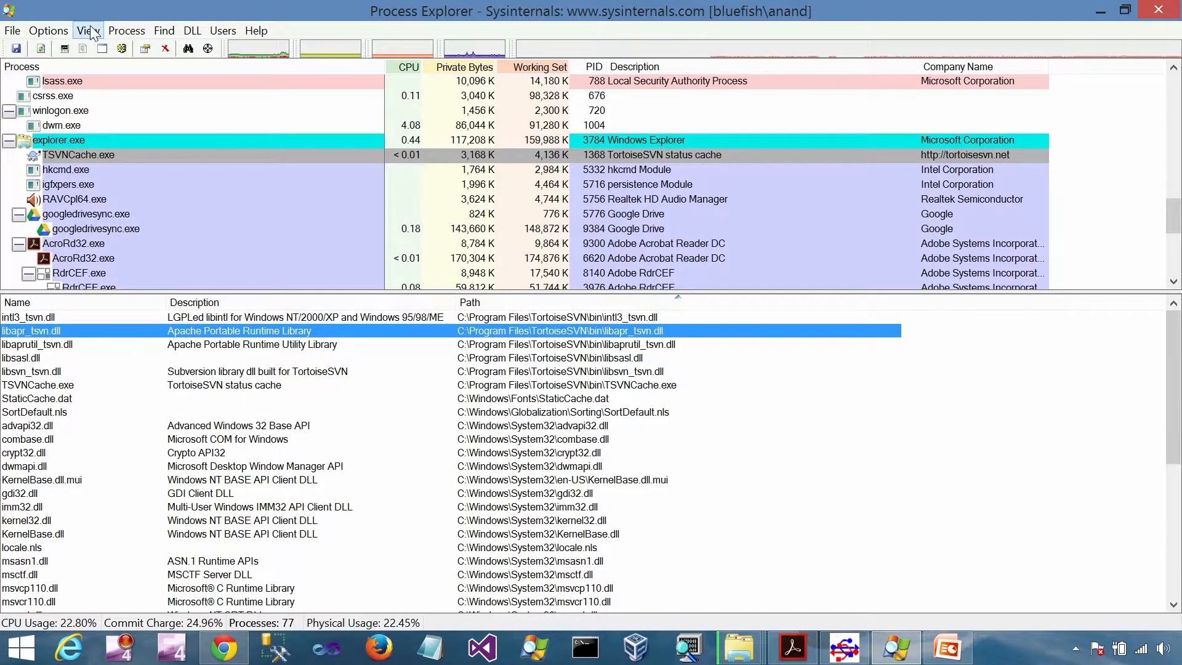
- Switch the lower pane to list TSVNCache.exe's open handles instead of loaded DLLs
{"action": "left_click", "coordinate": [88, 30]}
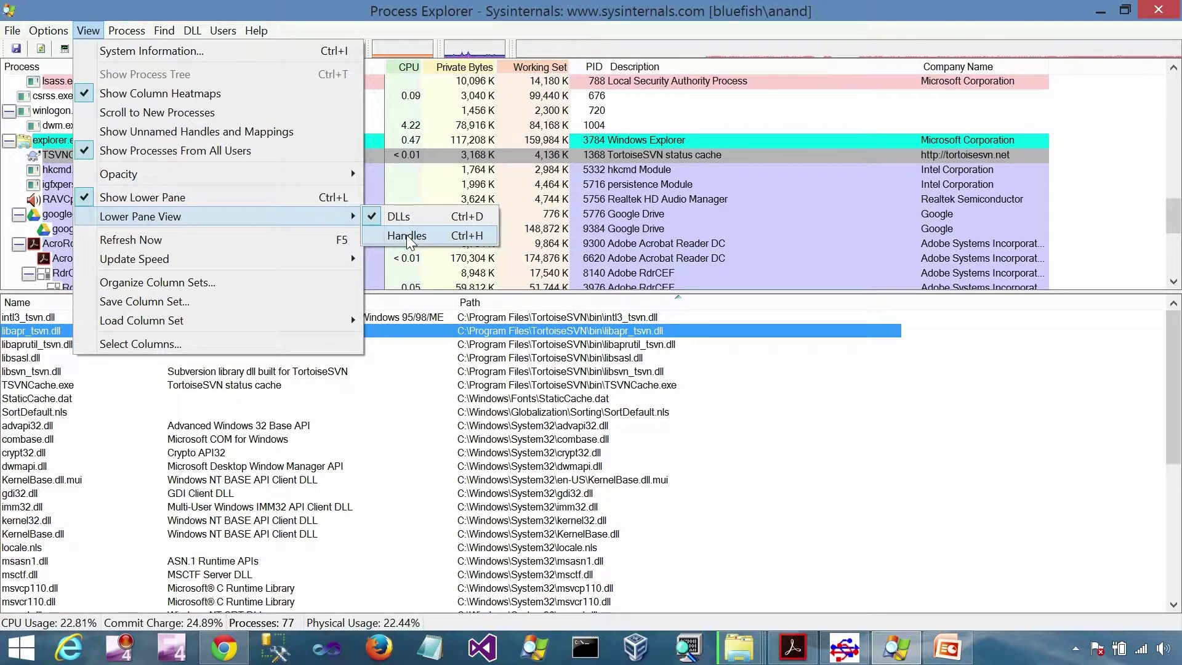
{"action": "left_click", "coordinate": [406, 236]}
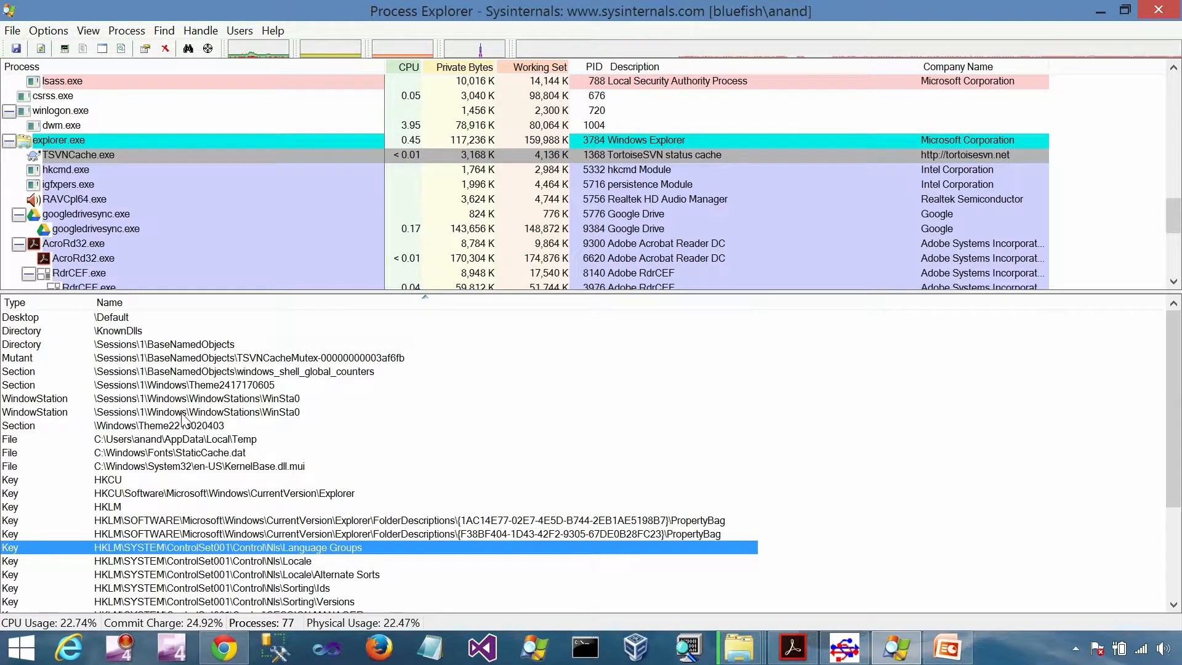
- Review TSVNCache.exe's Image details: comment field and full executable path
{"action": "double_click", "coordinate": [63, 155]}
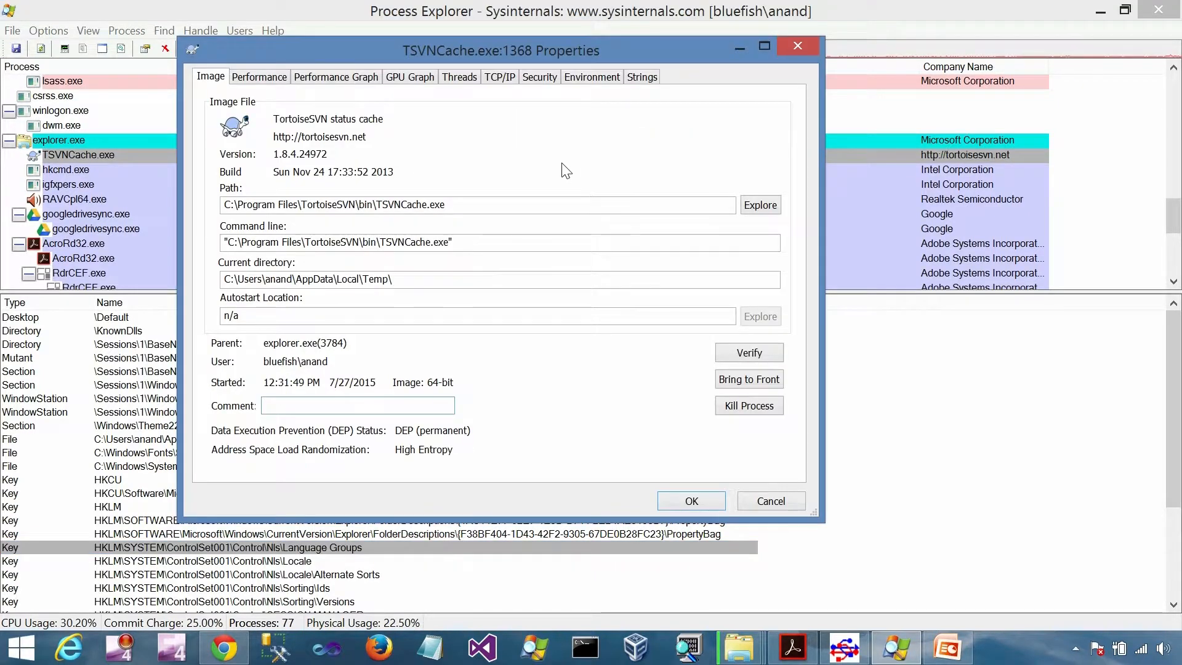
{"action": "left_click", "coordinate": [357, 406]}
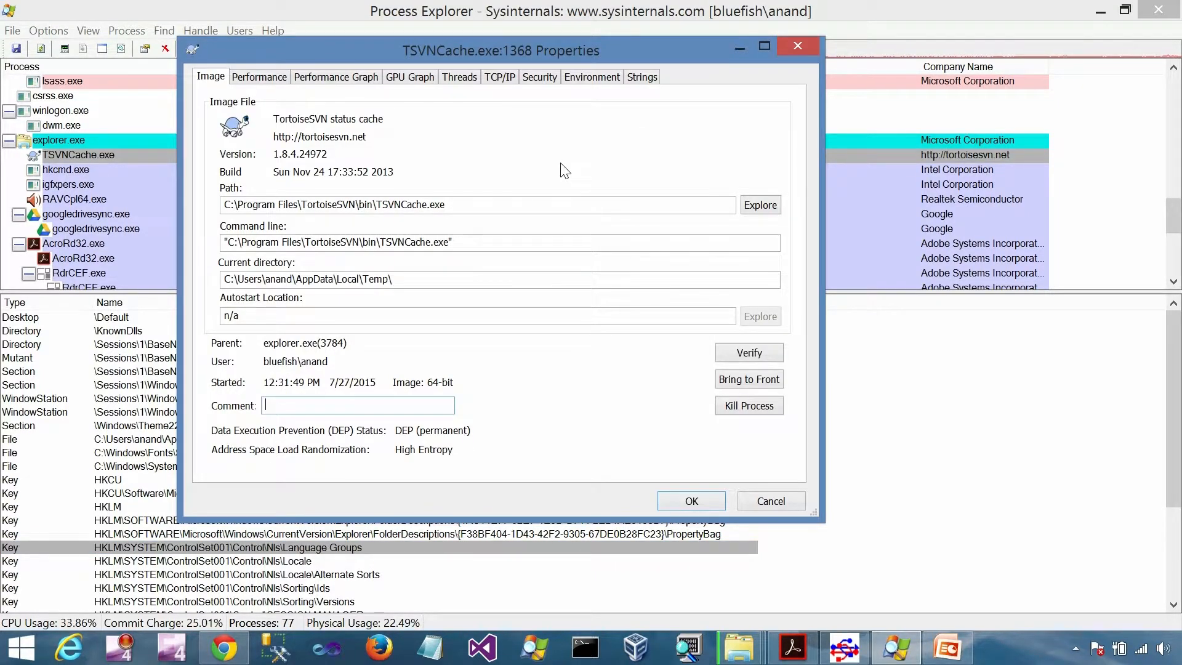
{"action": "mouse_move", "coordinate": [444, 174]}
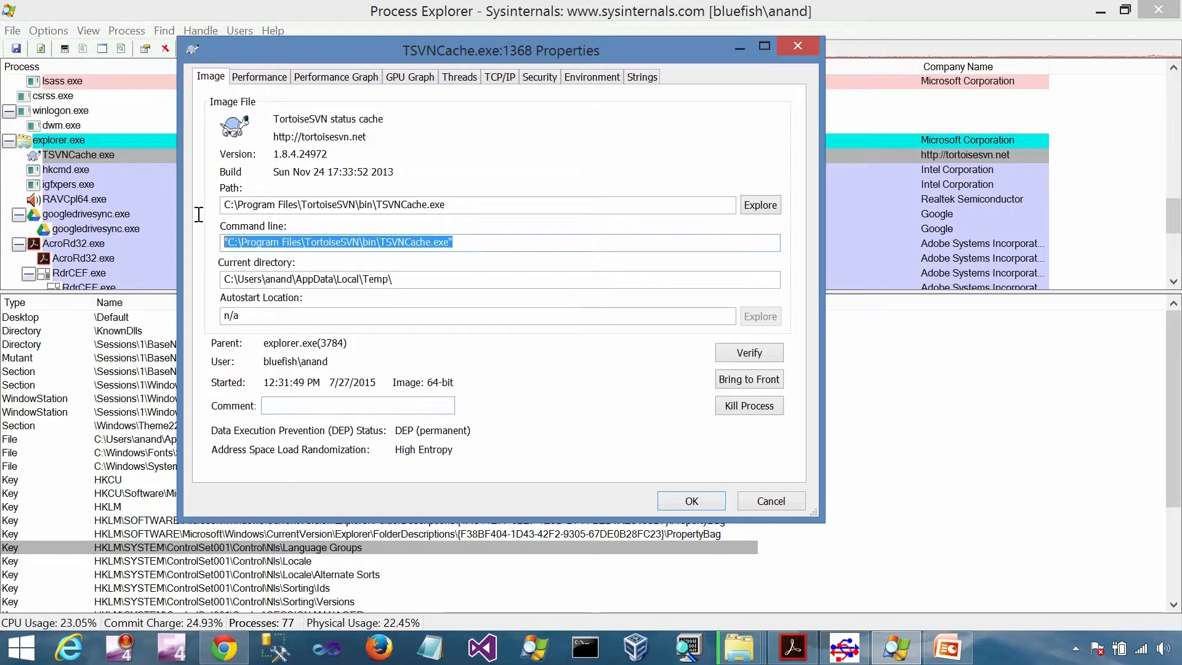
{"action": "left_click", "coordinate": [324, 279]}
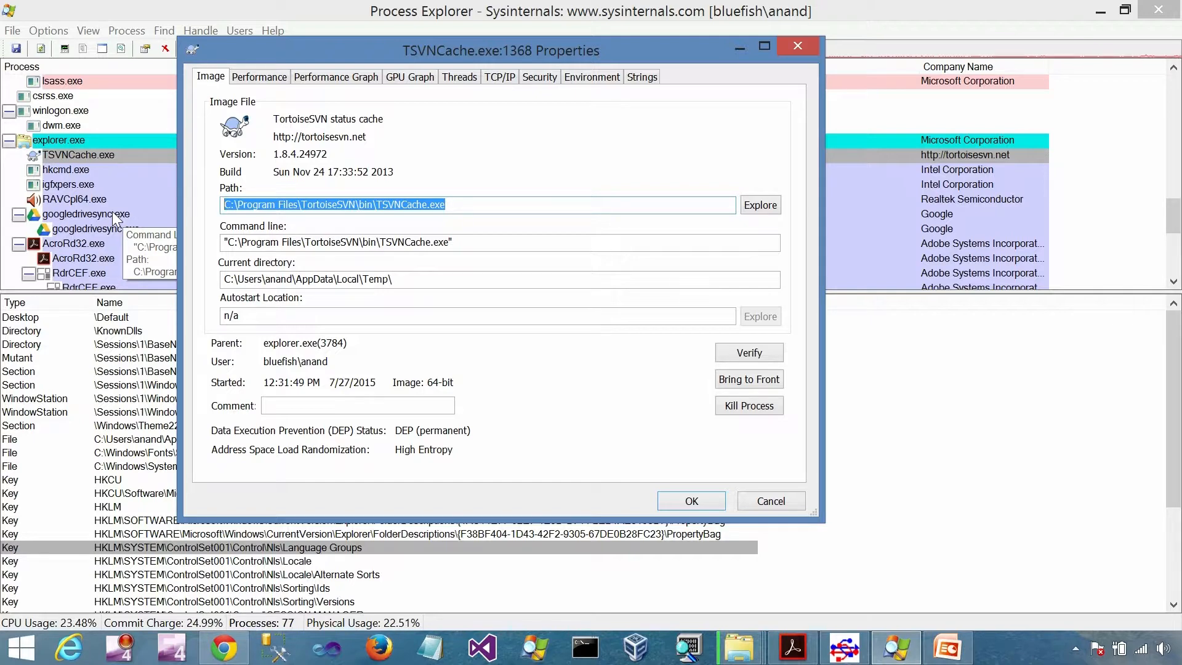
- Review its performance statistics, then list its 17 threads with thread 4764 details
{"action": "left_click", "coordinate": [260, 77]}
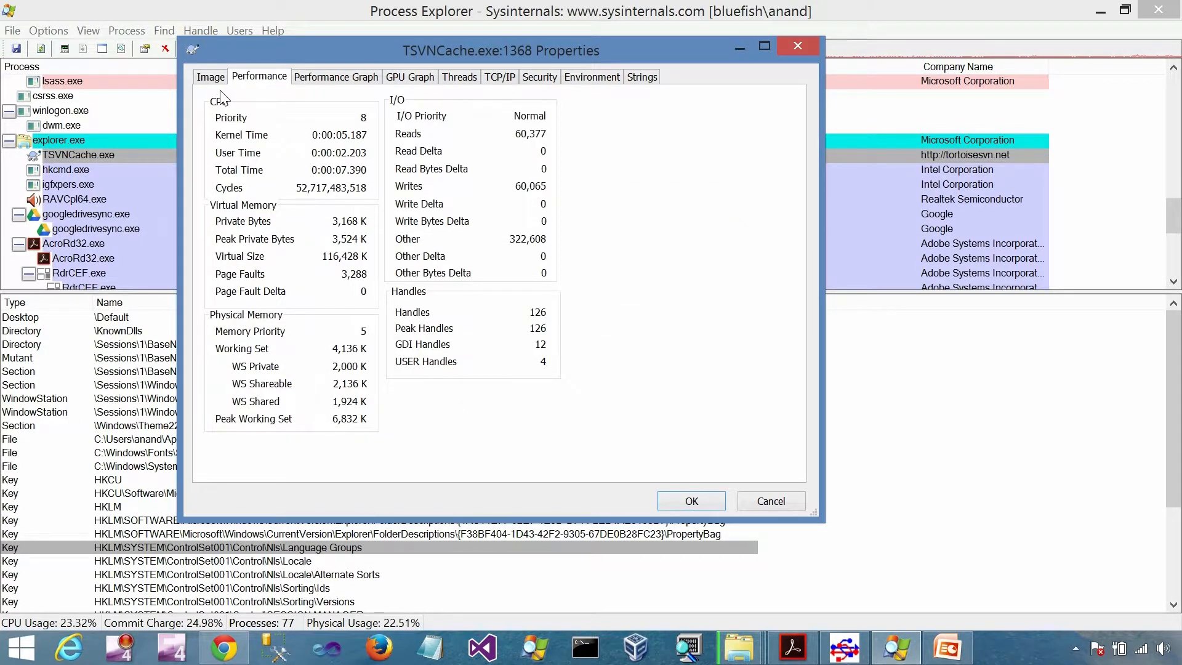
{"action": "left_click", "coordinate": [460, 76]}
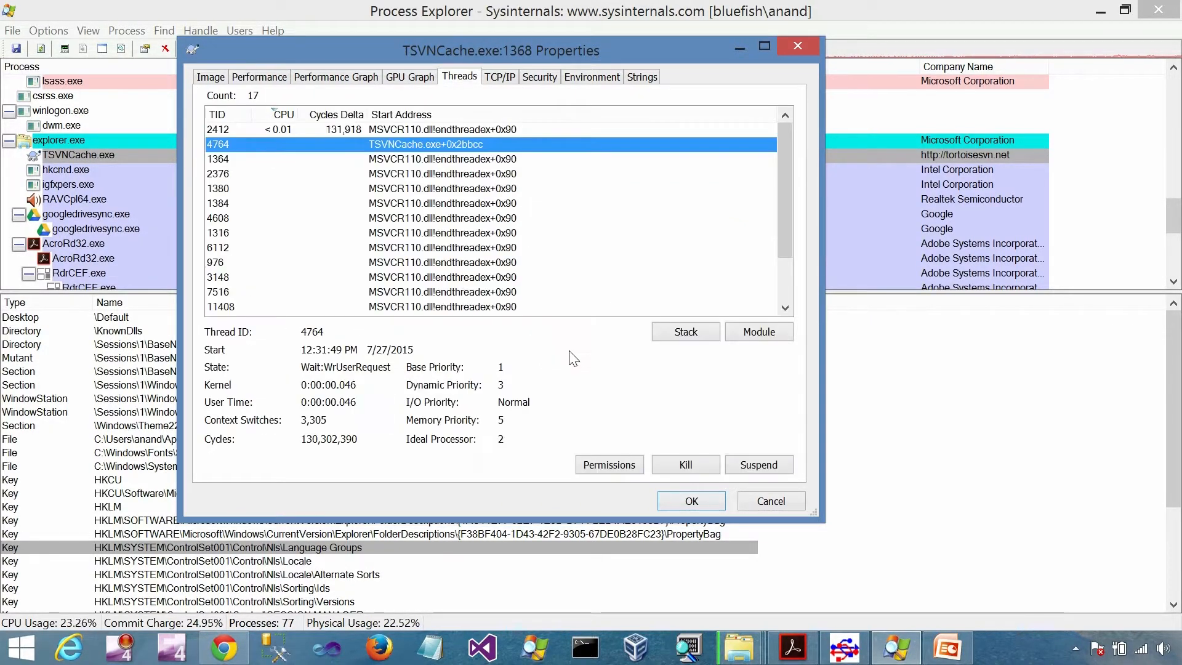